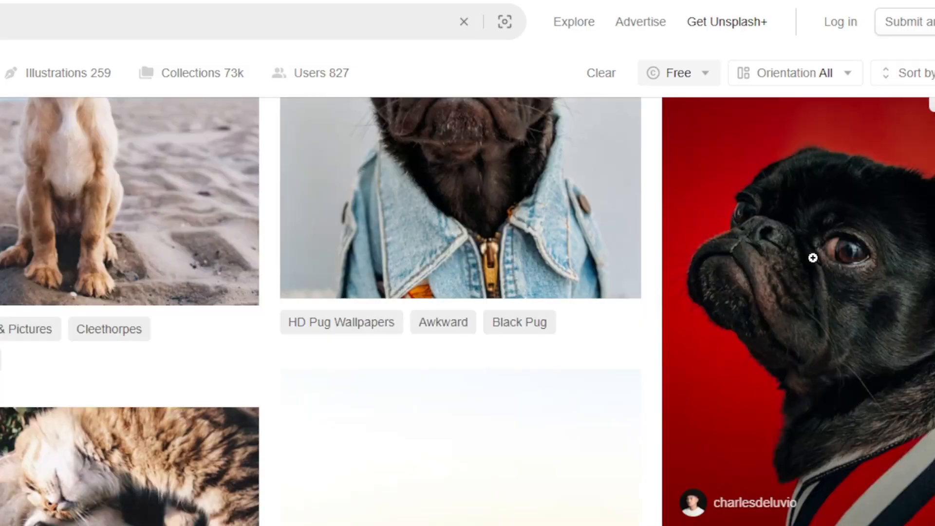
mouse_move(795, 147)
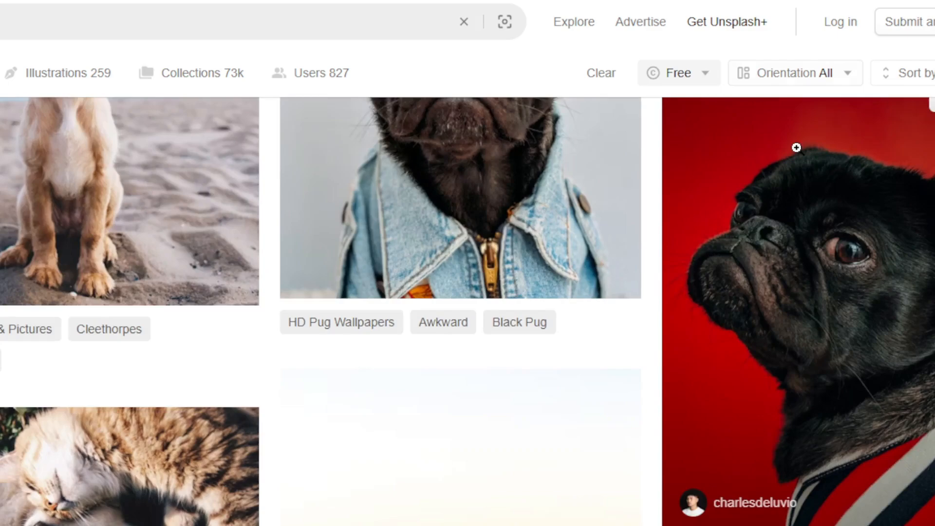
- Select Folder13 with the dog photos and lower its opacity to fade the collage
scroll(down, 3)
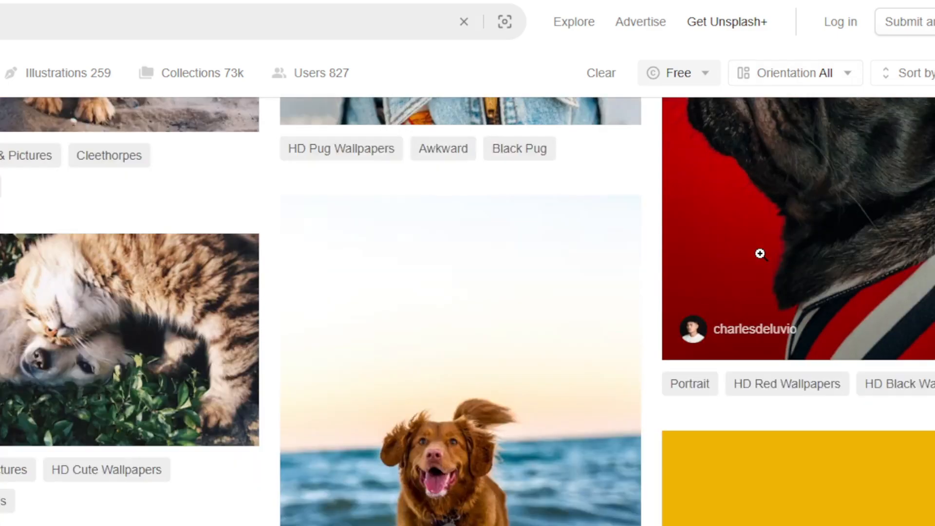
scroll(down, 3)
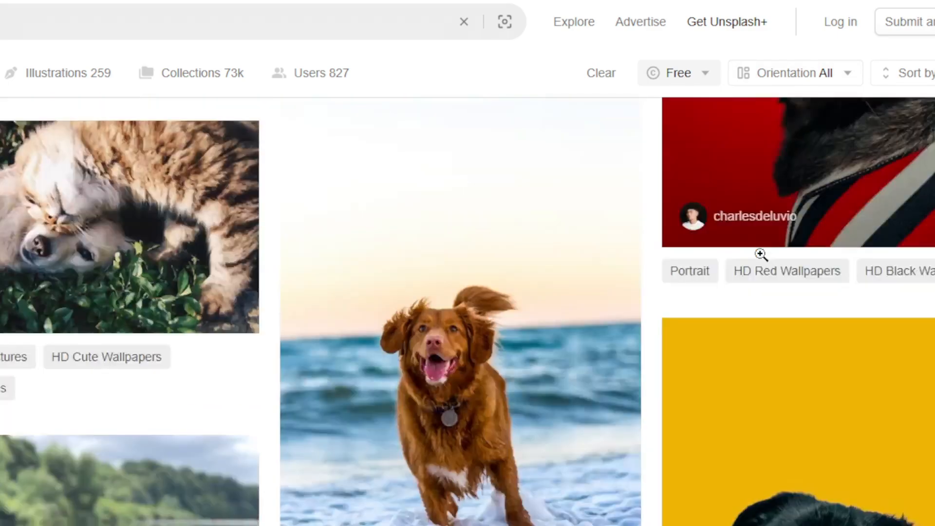
scroll(down, 3)
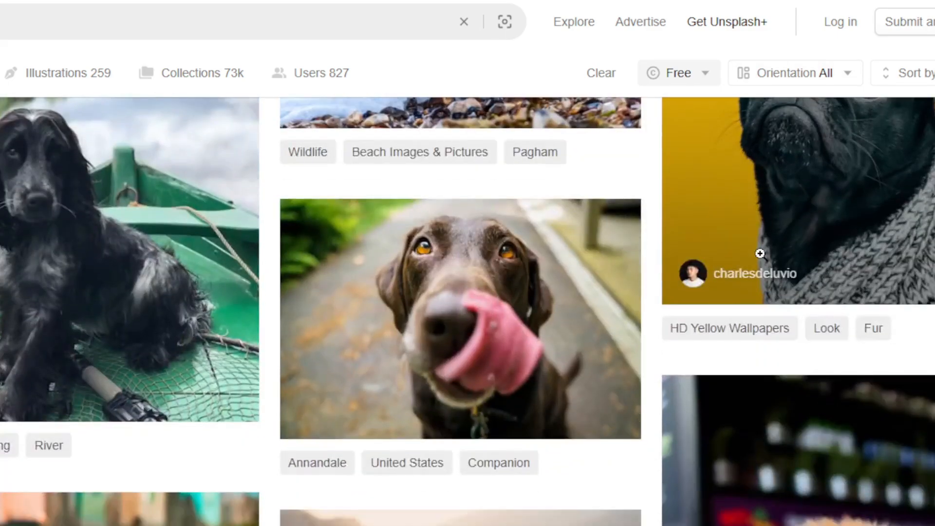
scroll(down, 3)
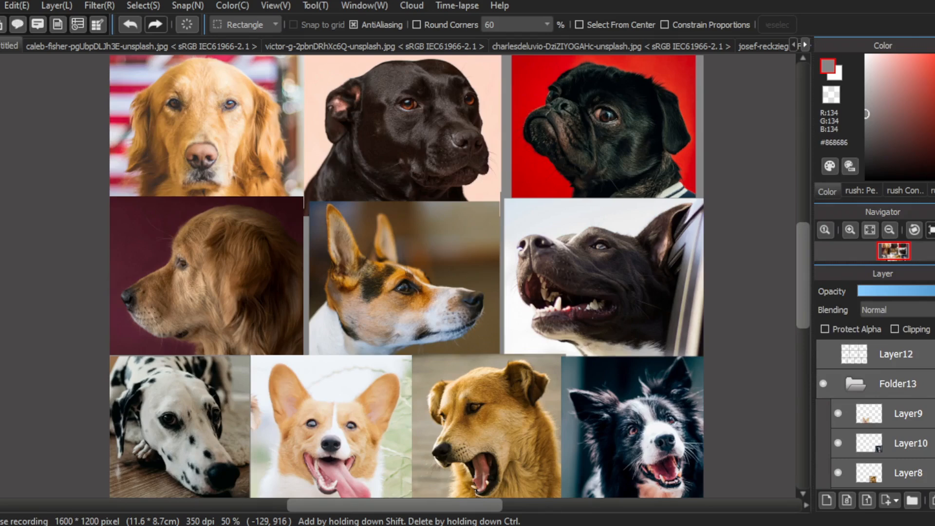
click(897, 383)
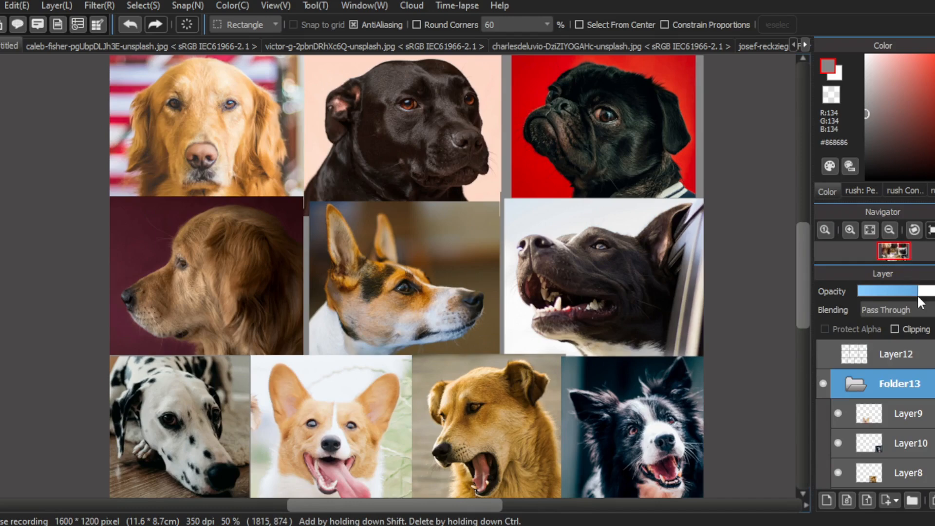
drag(921, 291, 897, 291)
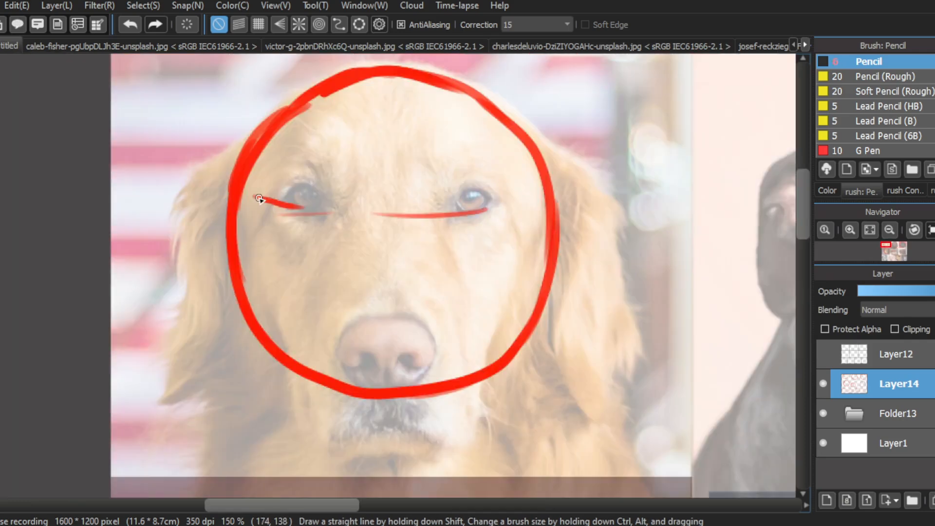
- Draw a horizontal eye line and a vertical guide line across the retriever's head circle
drag(262, 202, 543, 202)
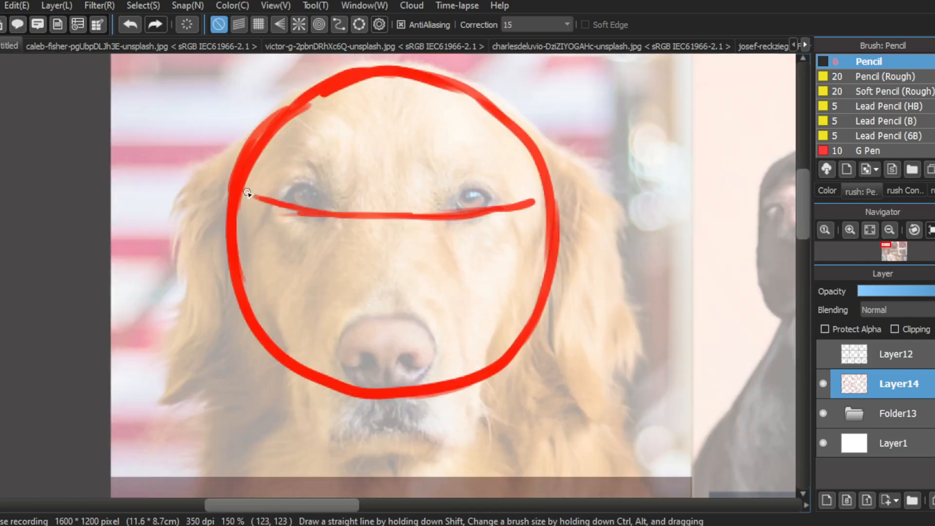
mouse_move(389, 136)
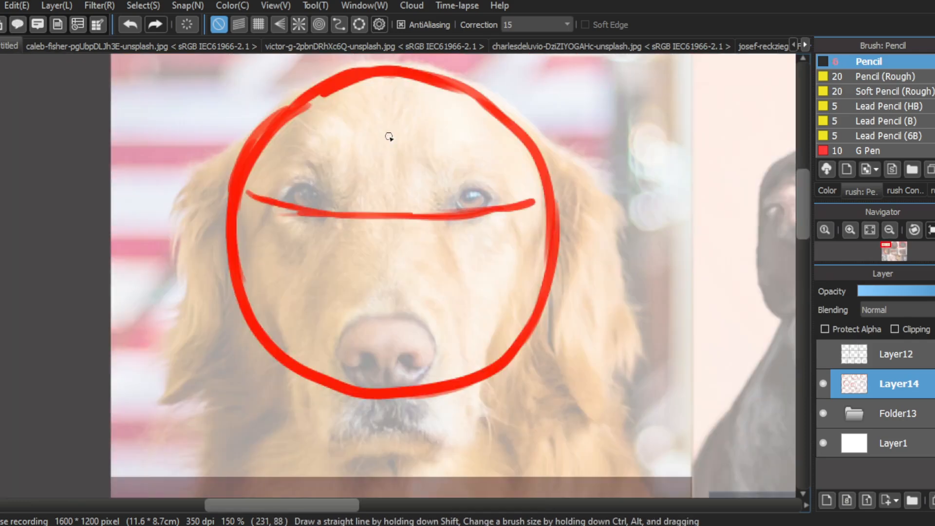
drag(392, 72, 392, 384)
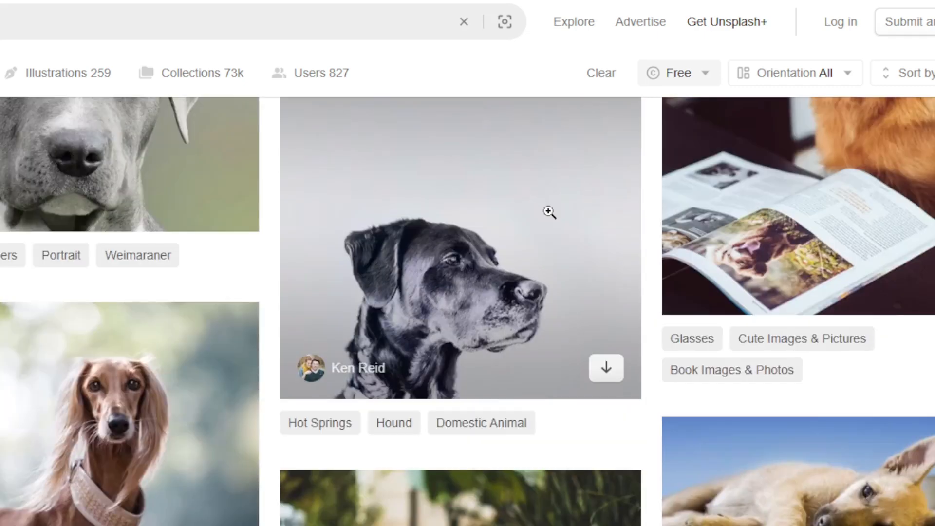
scroll(down, 3)
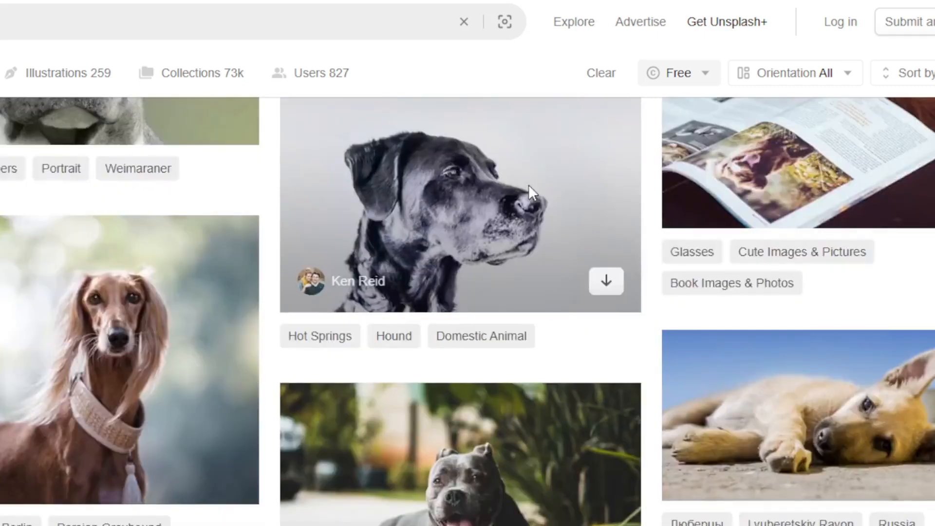
scroll(down, 3)
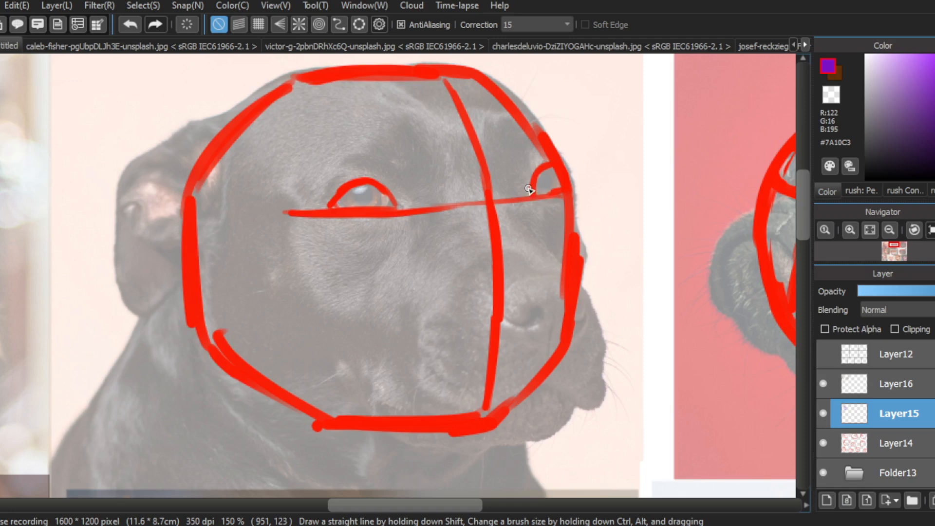
- Sketch purple muzzle guide lines on the black dog's snout and the golden retriever
drag(536, 185, 564, 271)
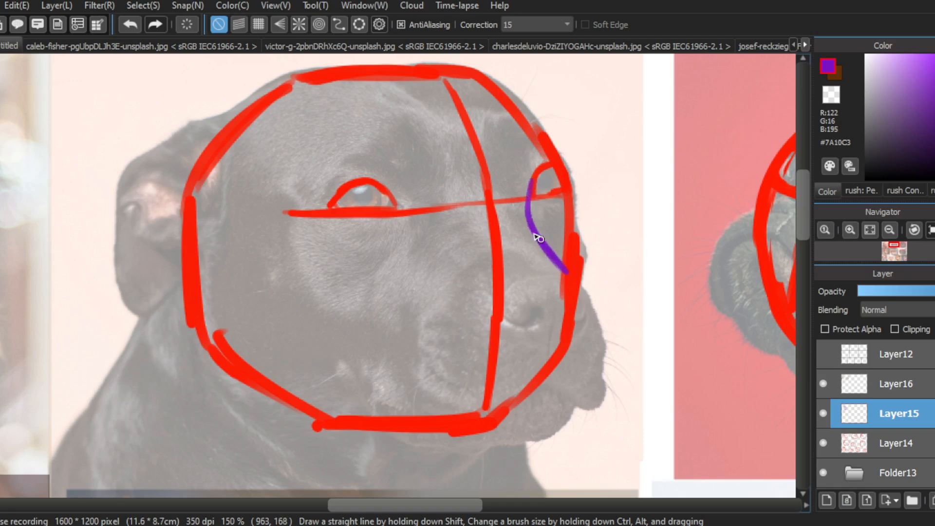
drag(536, 245, 581, 283)
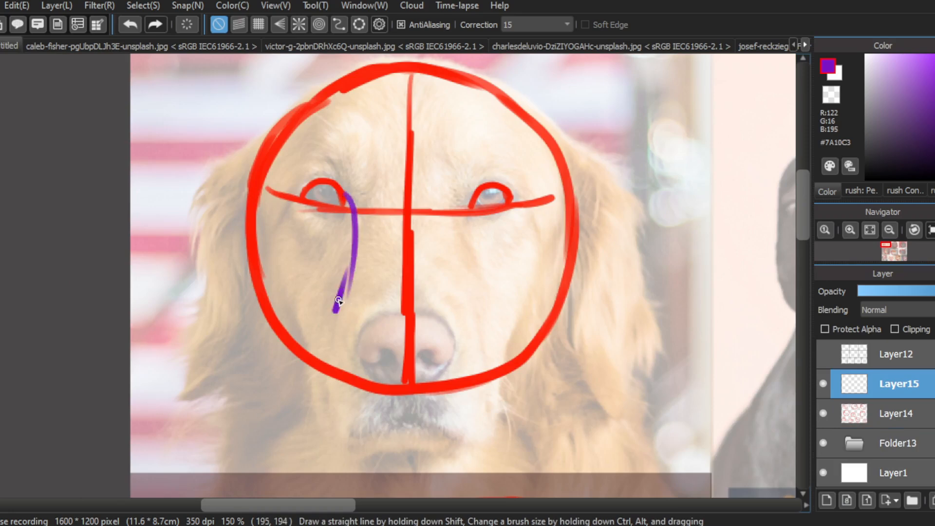
drag(471, 196, 453, 292)
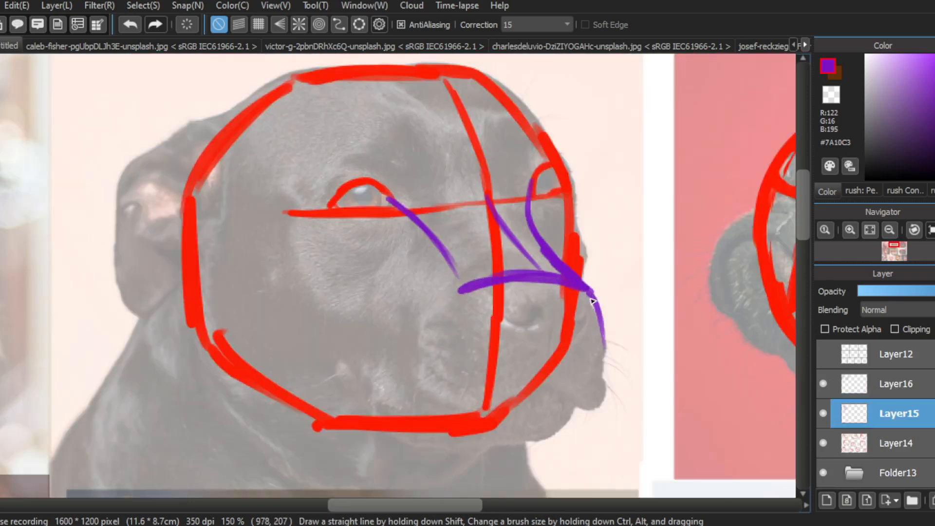
drag(590, 301, 438, 408)
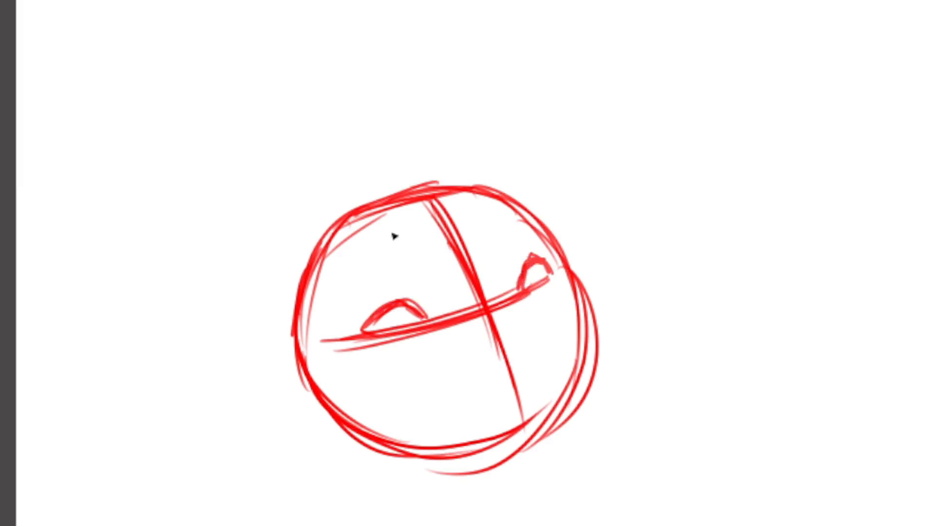
- Refine the red corgi head circle and start blocking in the purple muzzle
drag(533, 290, 581, 444)
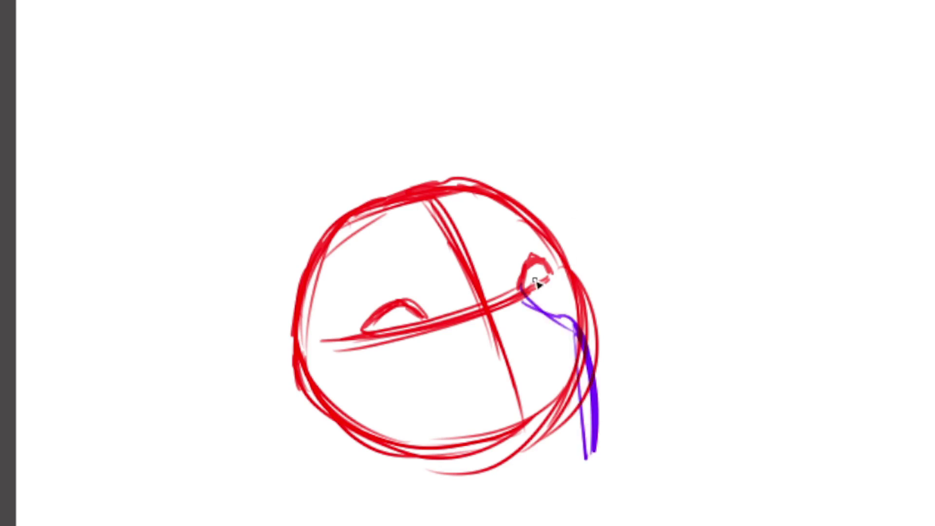
drag(533, 292, 561, 483)
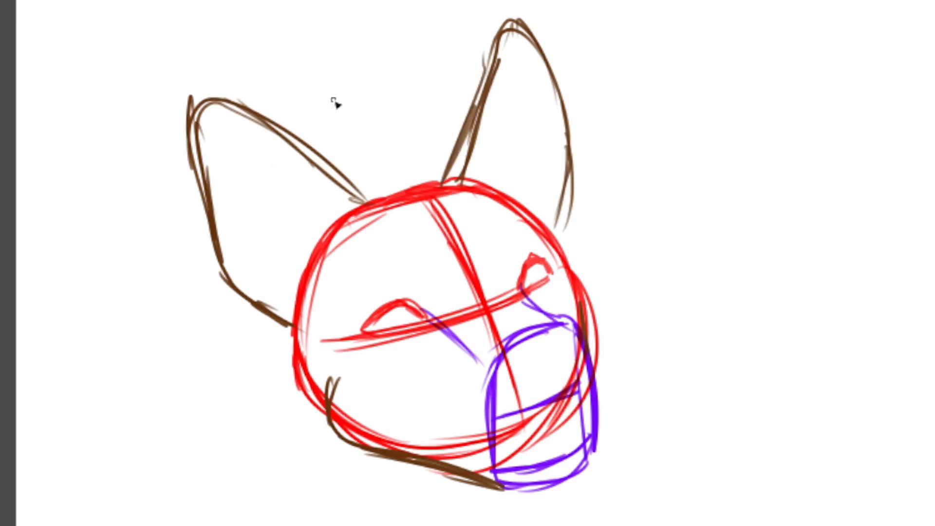
mouse_move(264, 173)
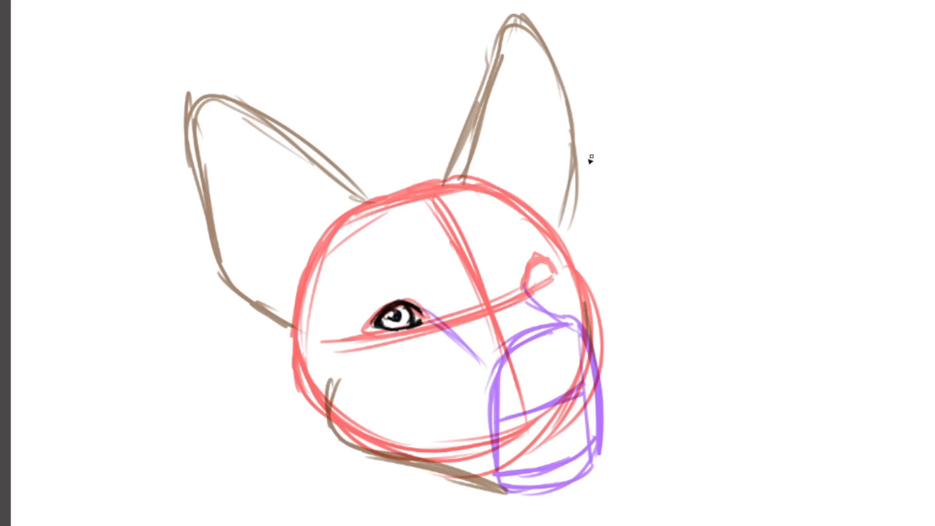
- Ink the far eye, the nose with nostrils, and a mouth line in black
drag(530, 262, 548, 284)
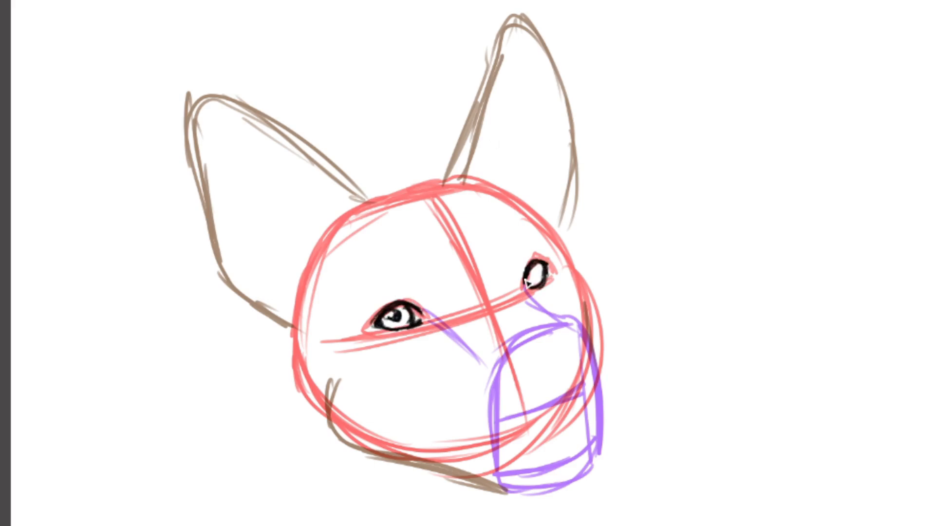
drag(531, 334, 542, 369)
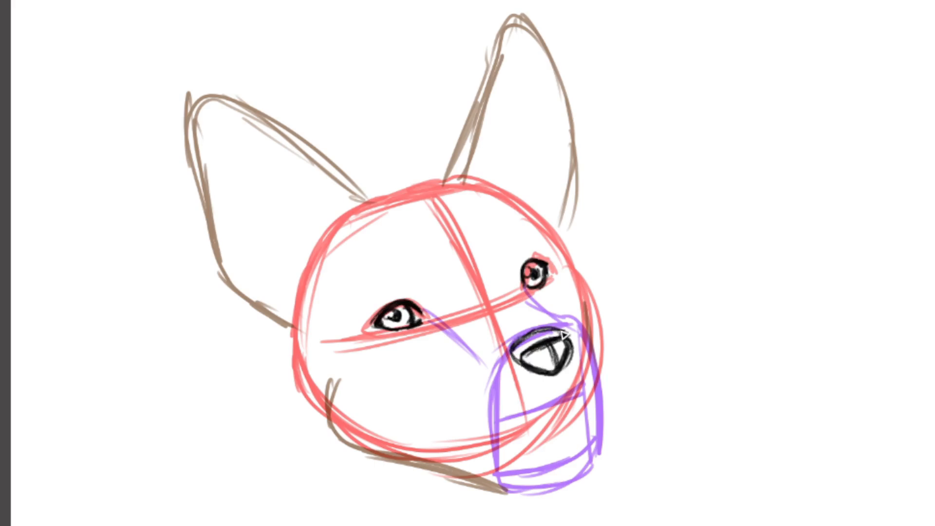
drag(542, 334, 554, 358)
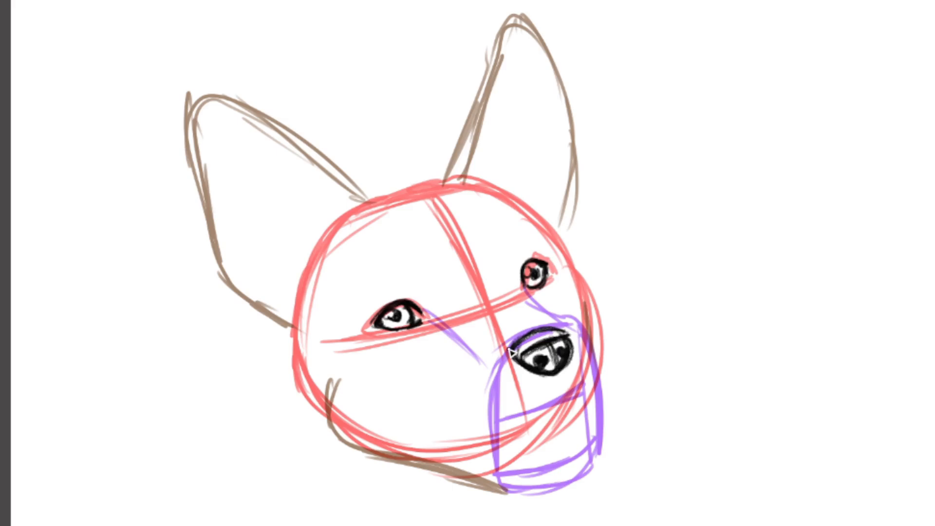
drag(537, 364, 560, 393)
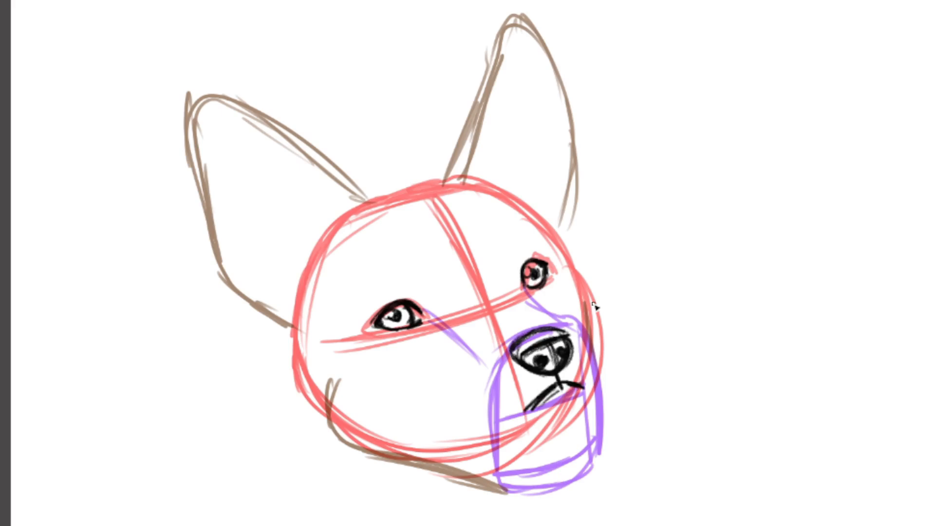